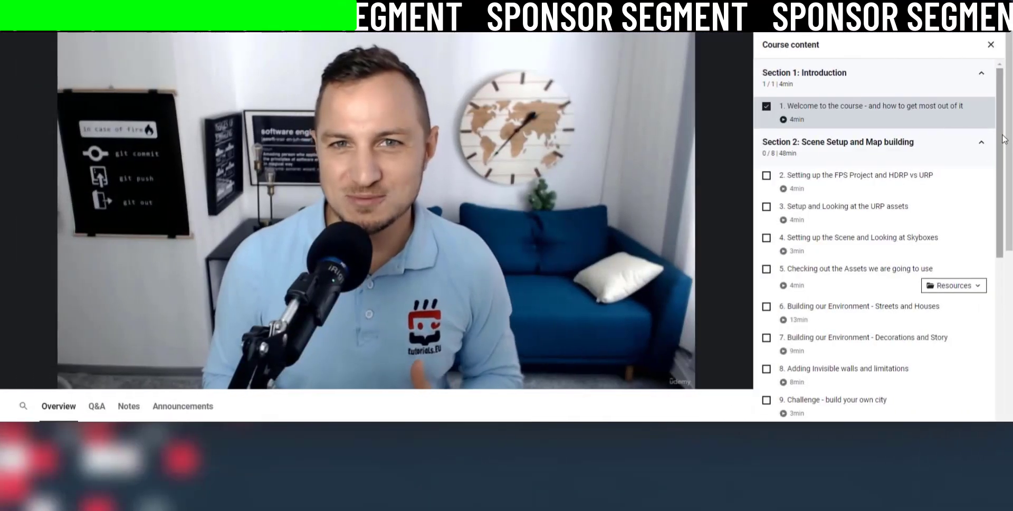
{"action": "scroll", "scroll_direction": "down", "scroll_amount": 3}
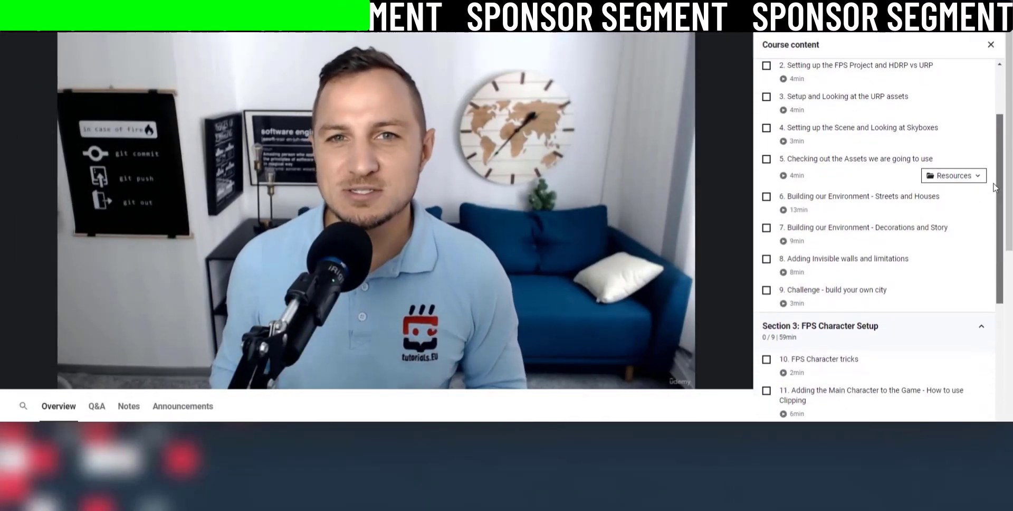